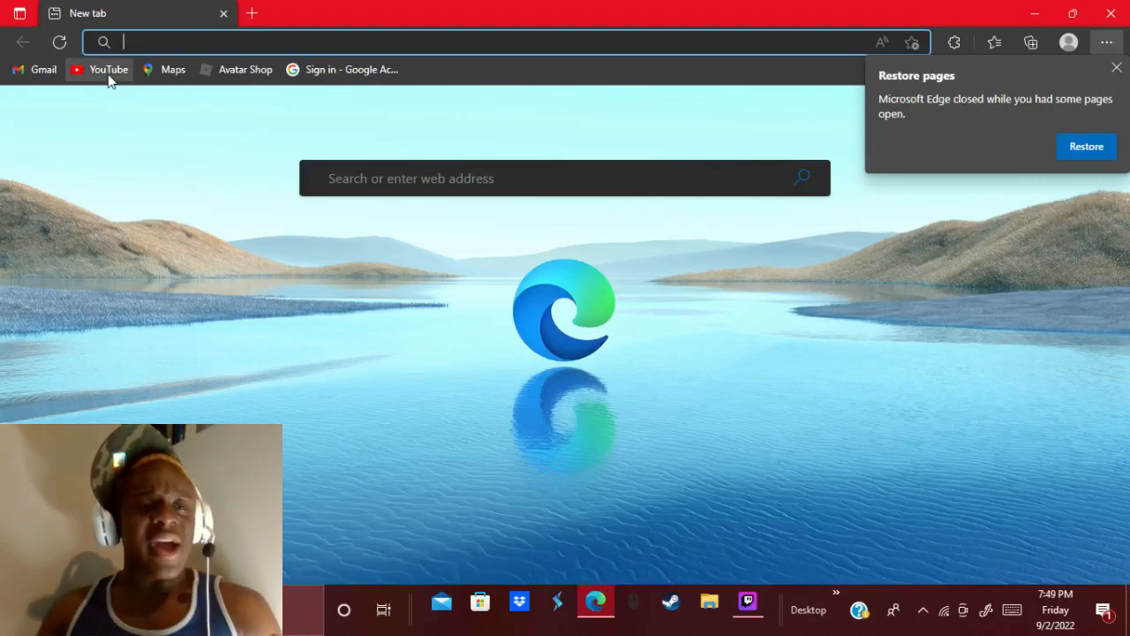
Open YouTube from the favorites bar and close the 'Restore pages' popup
click(109, 69)
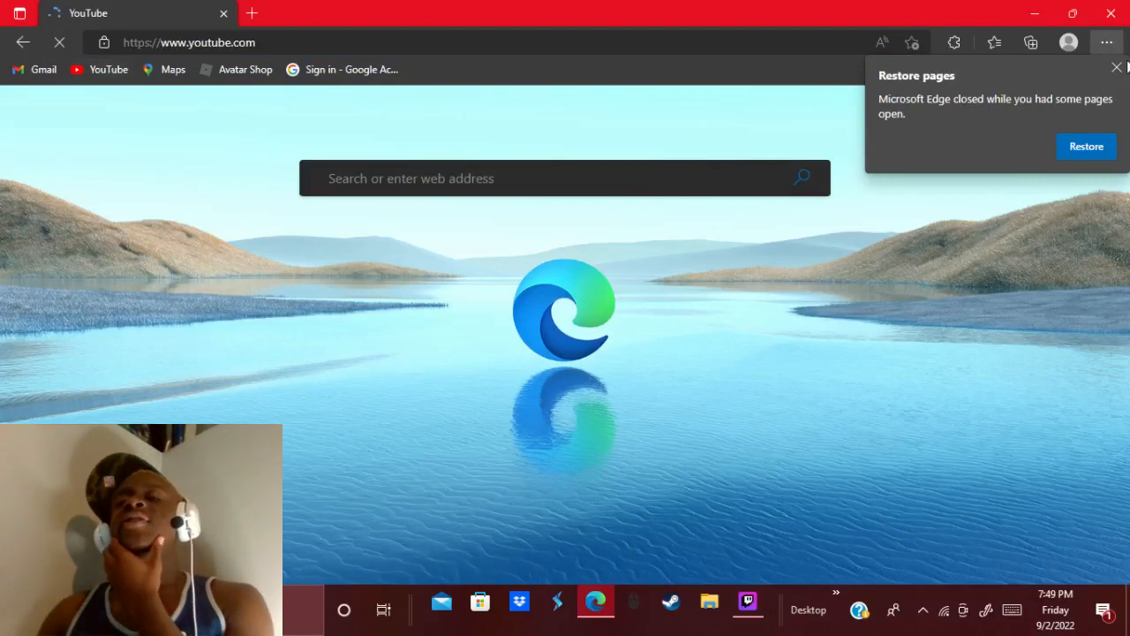
click(1116, 67)
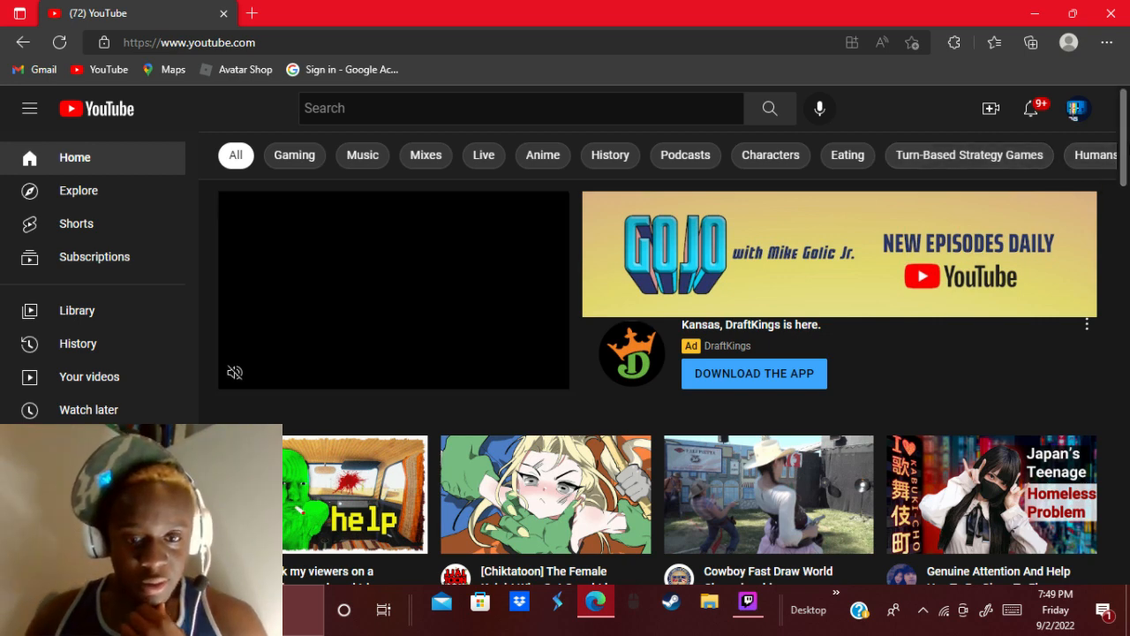
Scroll down the home feed past the Shorts shelf to 'Style Select: Drunken Fist in Fighting Games'
scroll(down, 3)
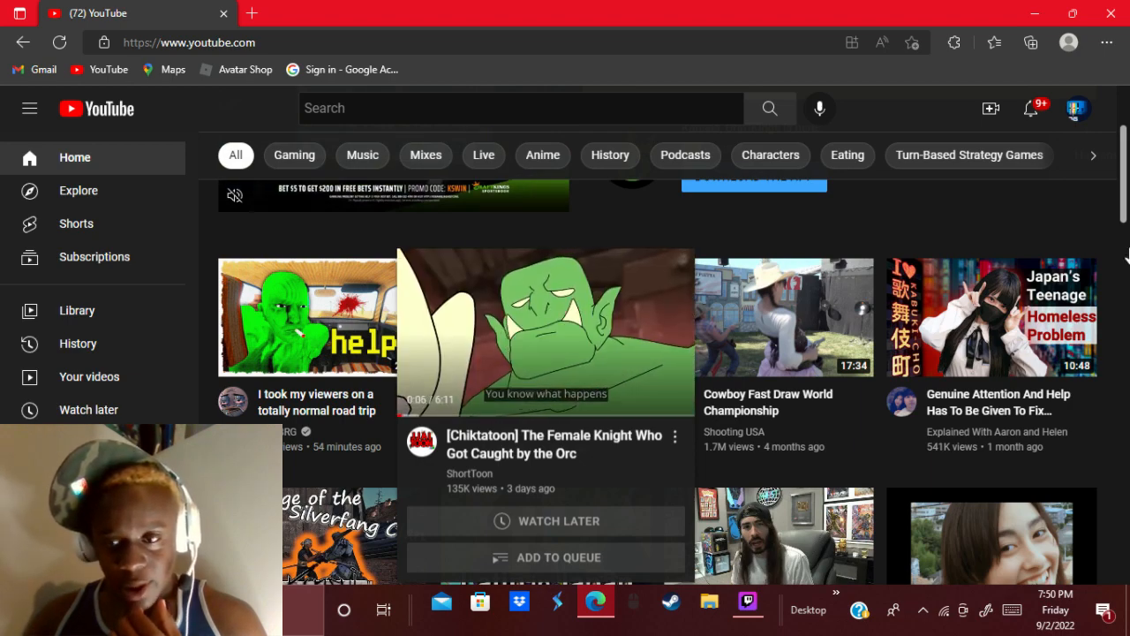
scroll(down, 3)
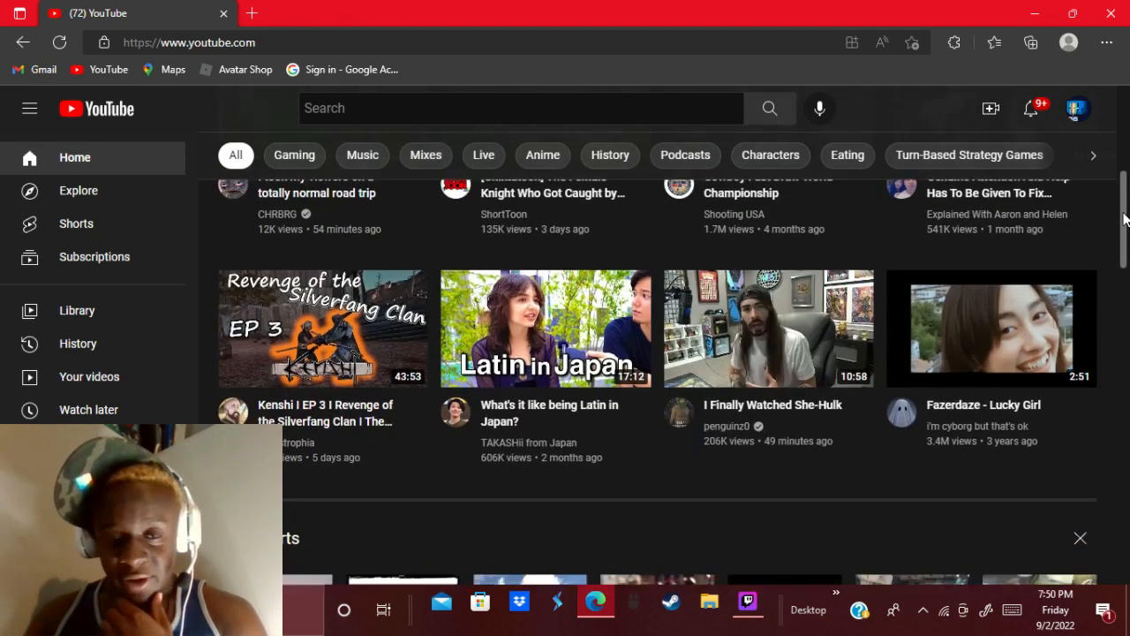
scroll(down, 3)
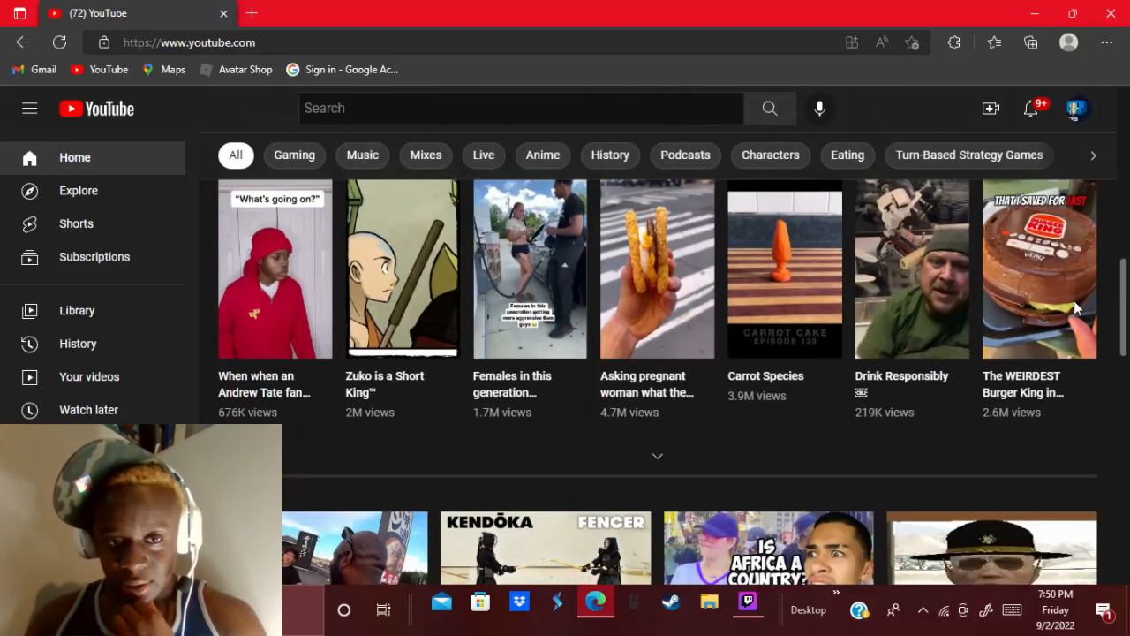
scroll(down, 3)
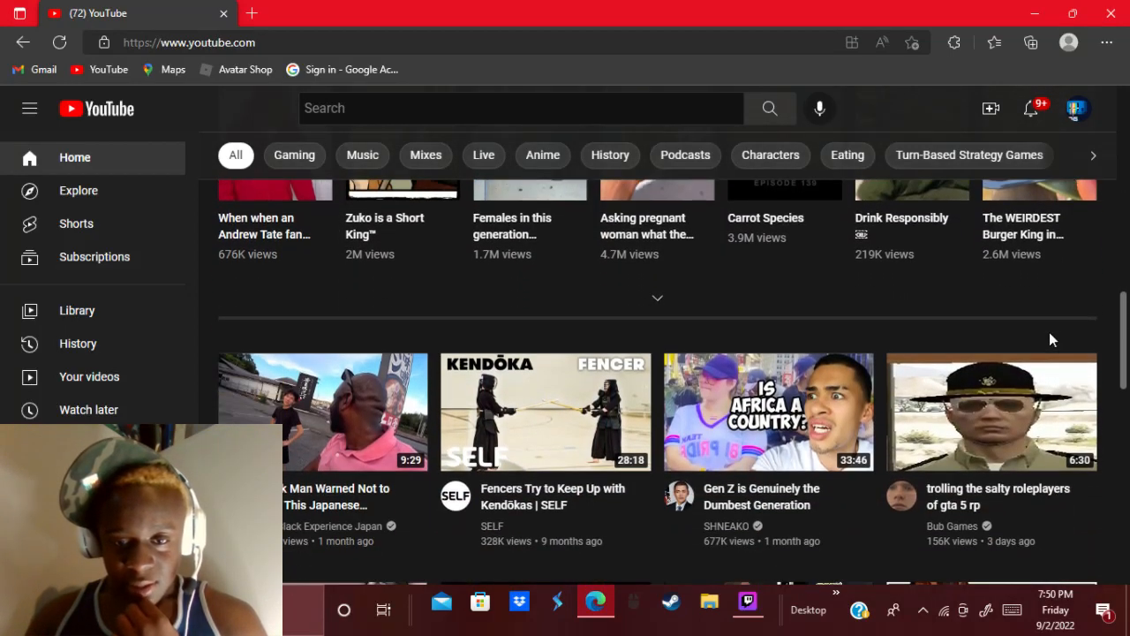
scroll(down, 3)
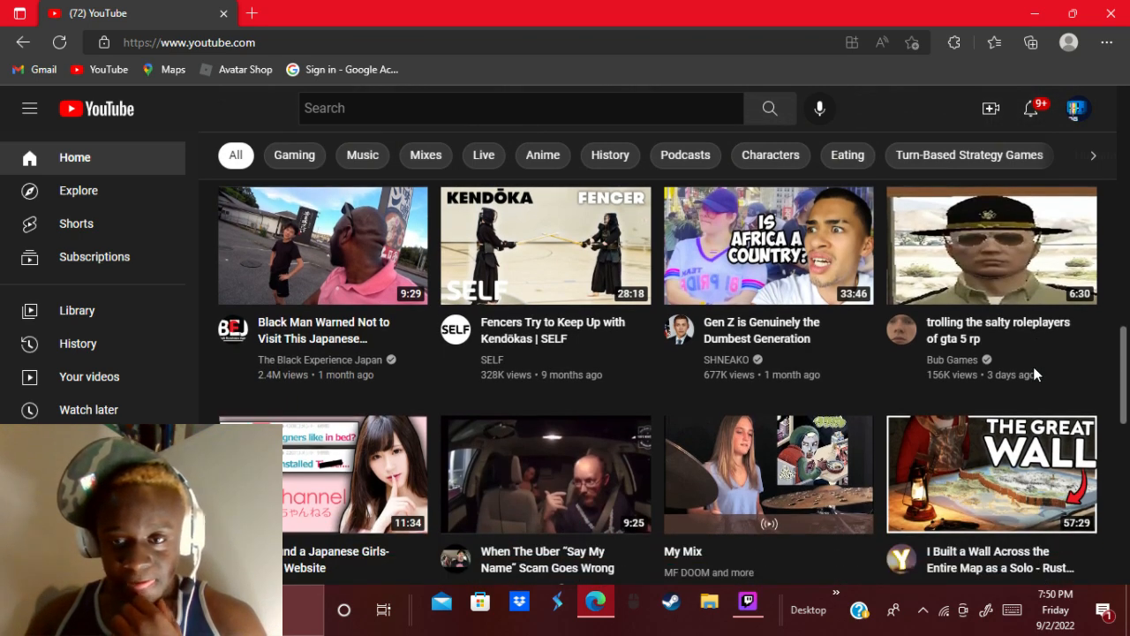
scroll(down, 3)
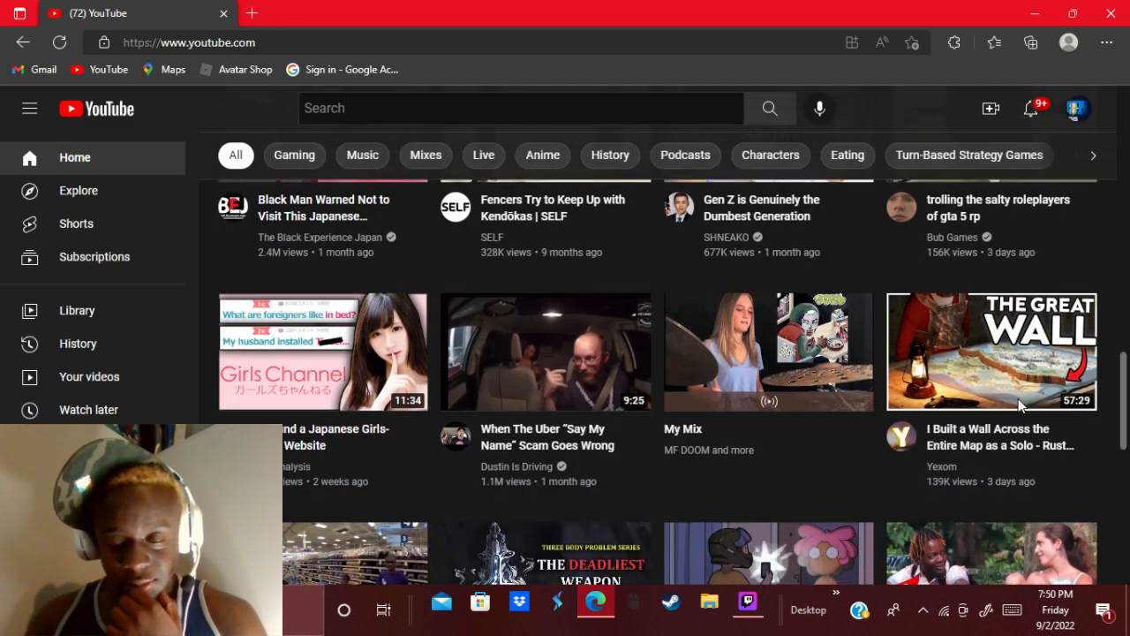
scroll(down, 3)
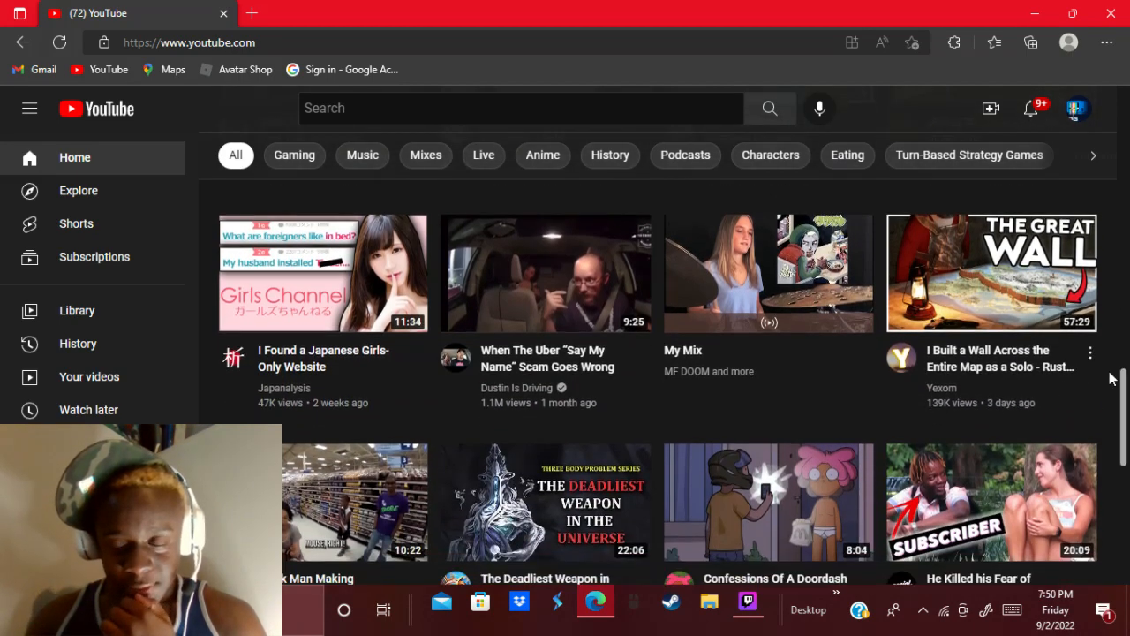
scroll(down, 3)
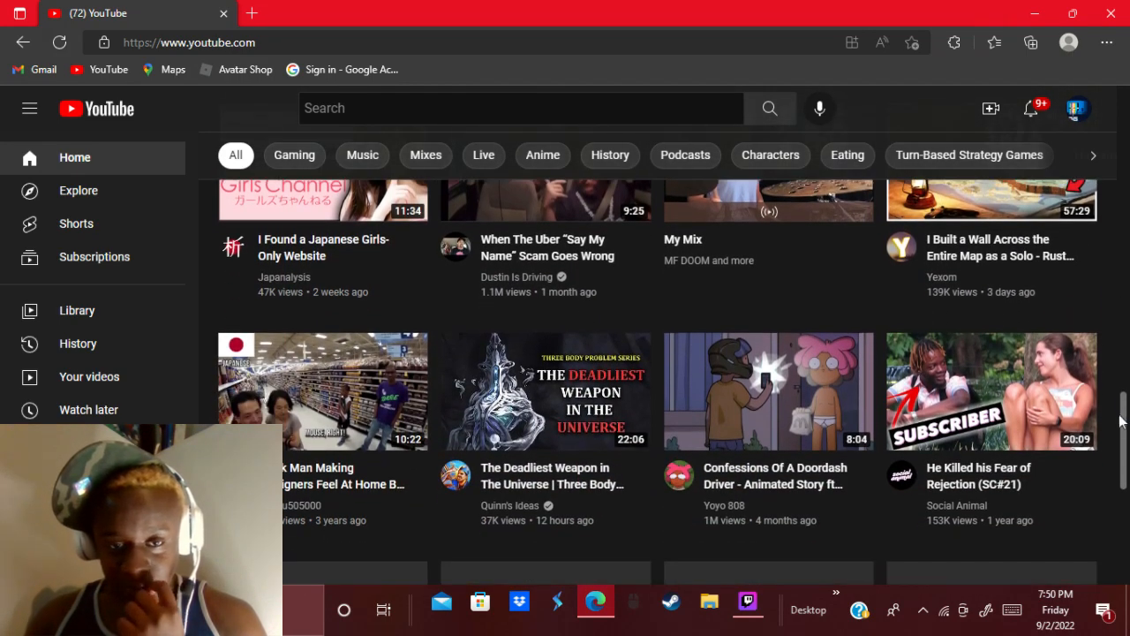
scroll(down, 3)
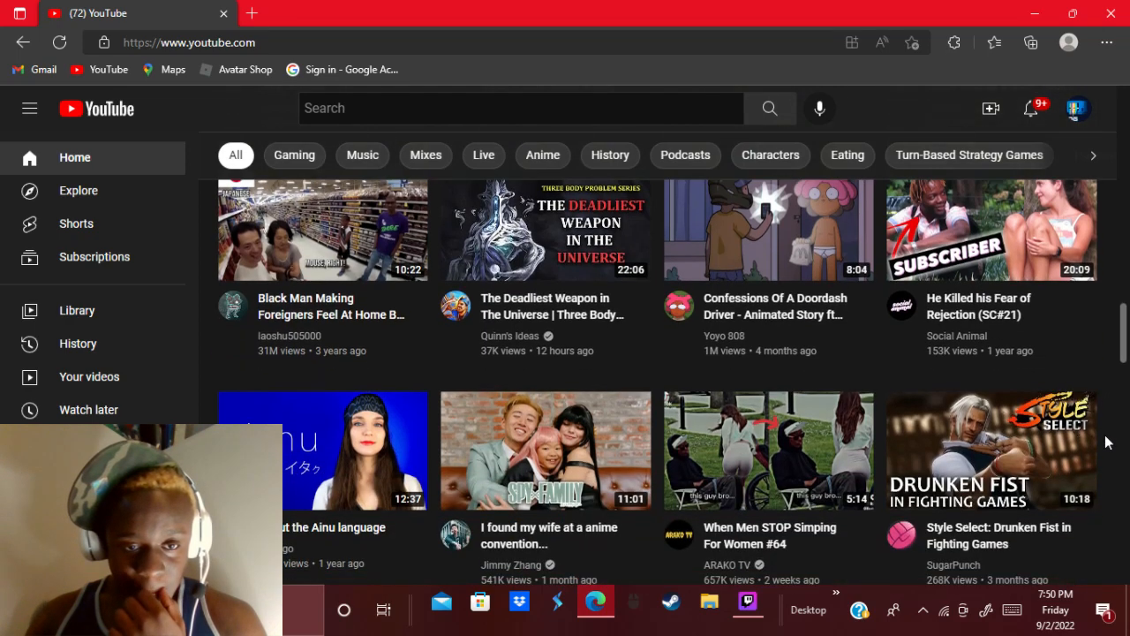
scroll(down, 3)
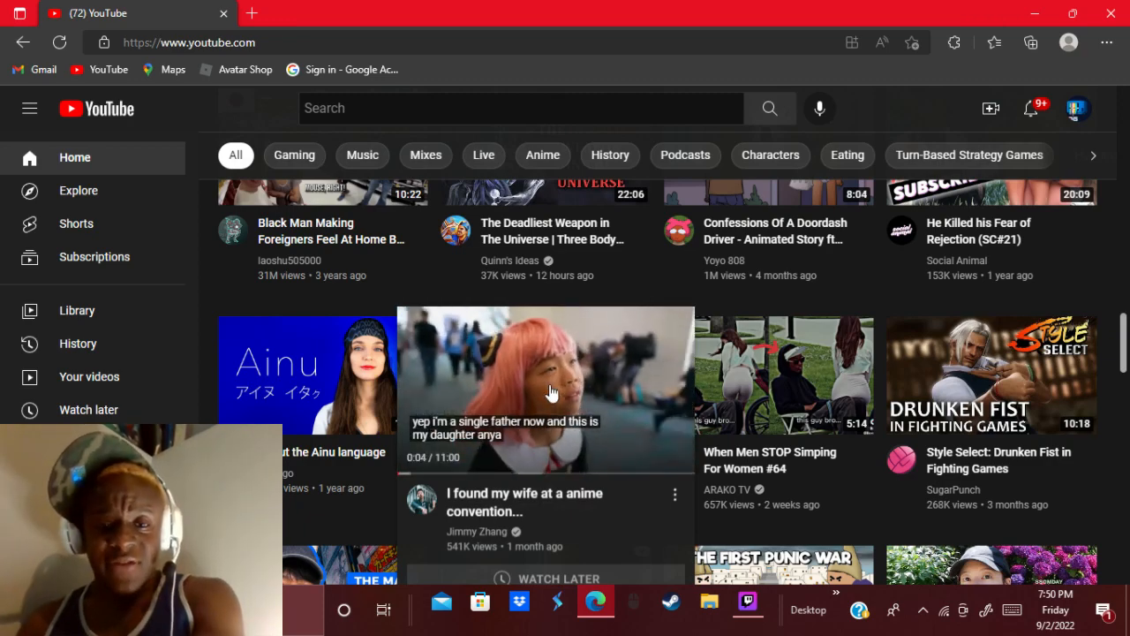
mouse_move(1102, 357)
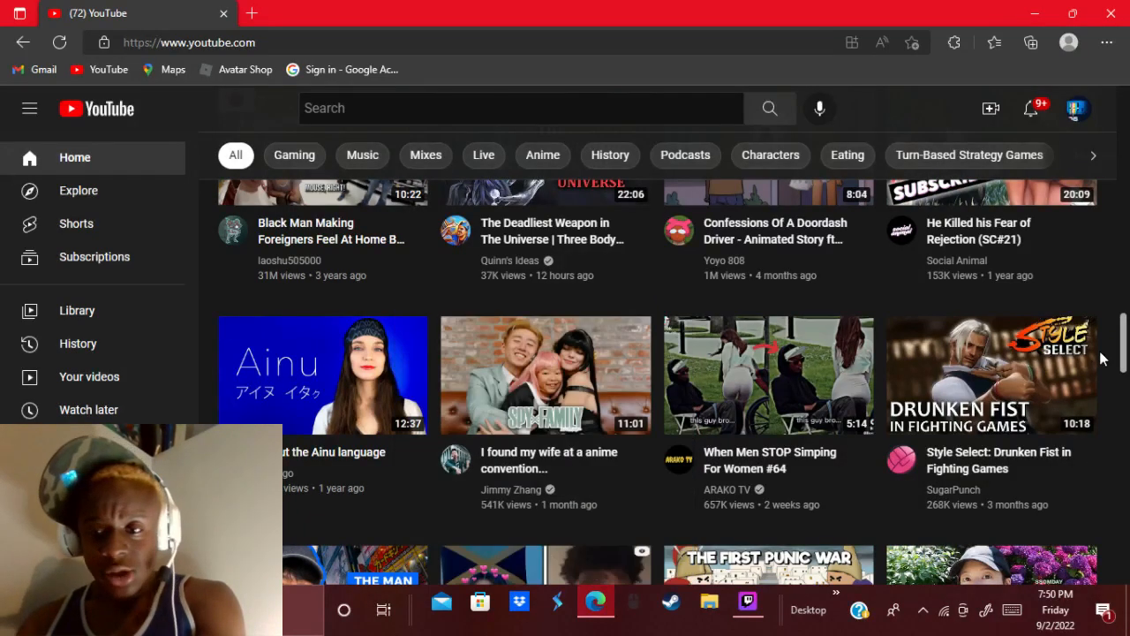
Scroll further to the row with 'The First Punic War - OverSimplified (Part 2)'
scroll(down, 3)
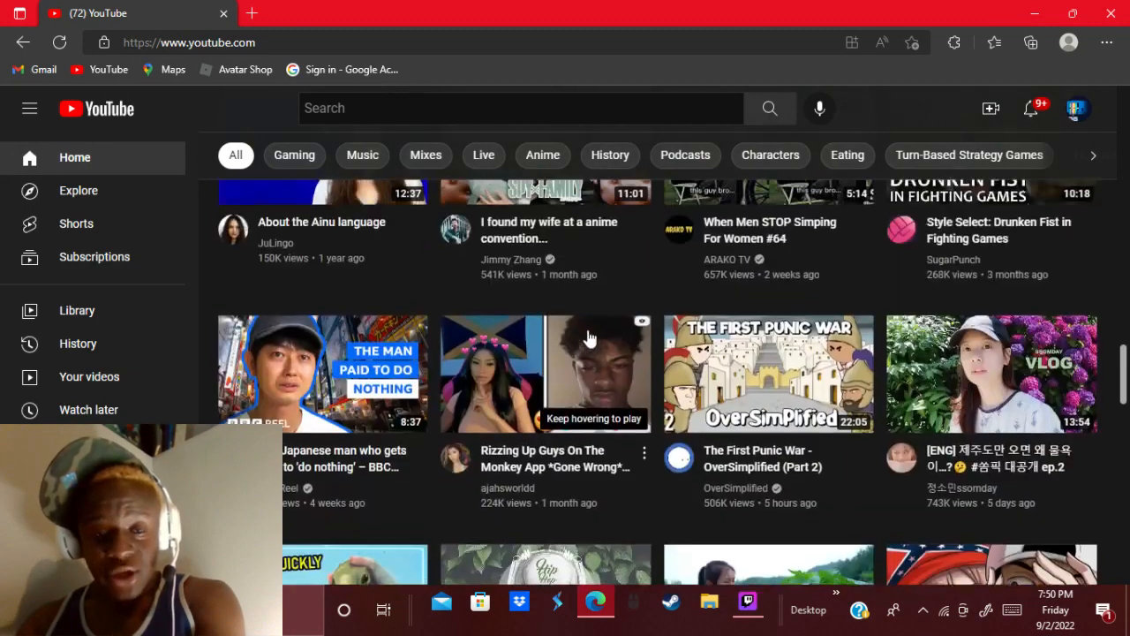